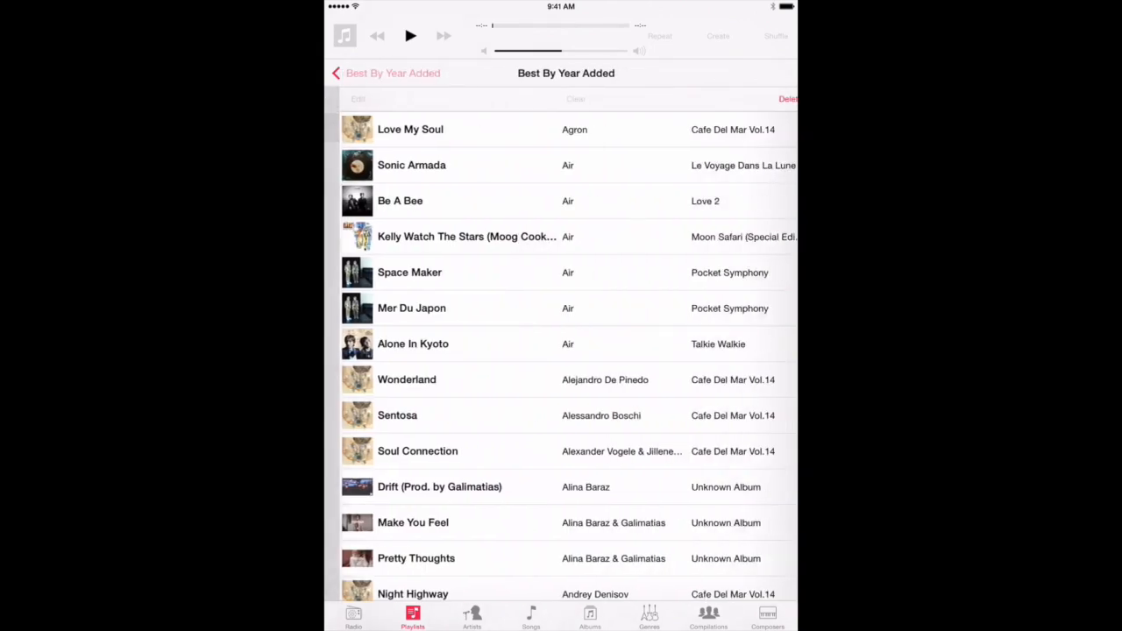
- Scroll through the songs in Music's Best By Year Added playlist
{"action": "scroll", "scroll_direction": "down", "scroll_amount": 3}
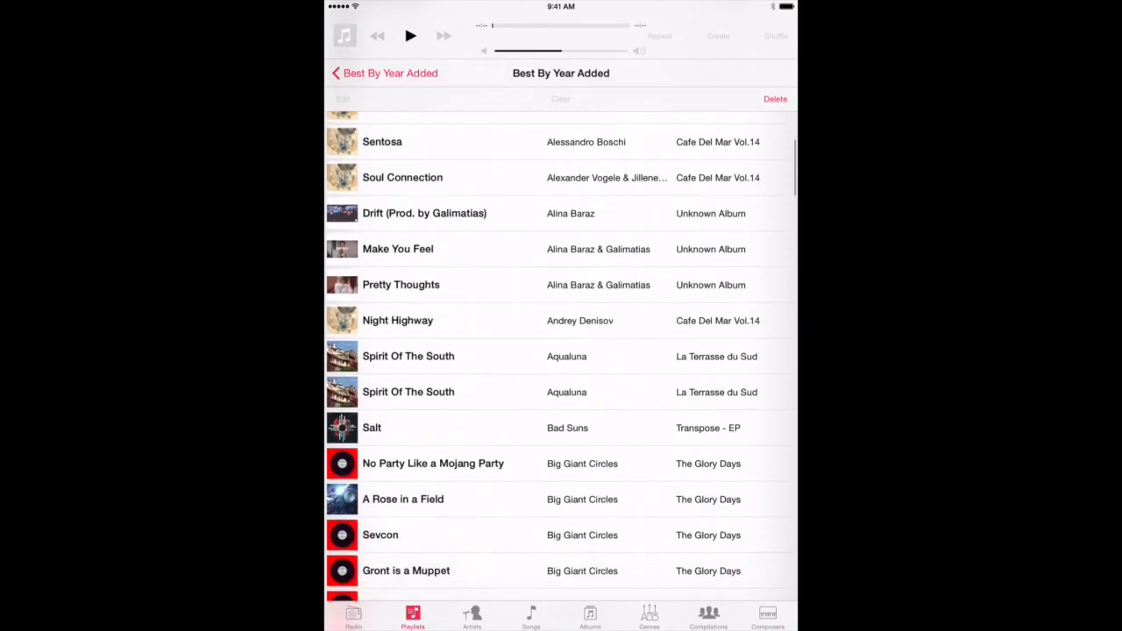
{"action": "scroll", "scroll_direction": "down", "scroll_amount": 3}
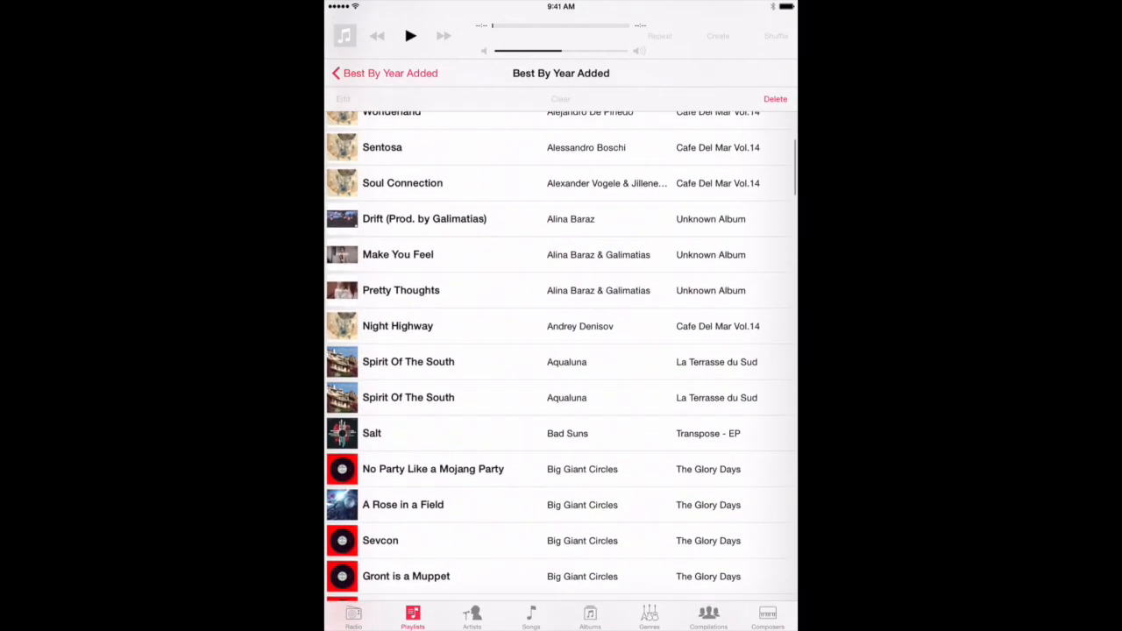
{"action": "scroll", "scroll_direction": "down", "scroll_amount": 3}
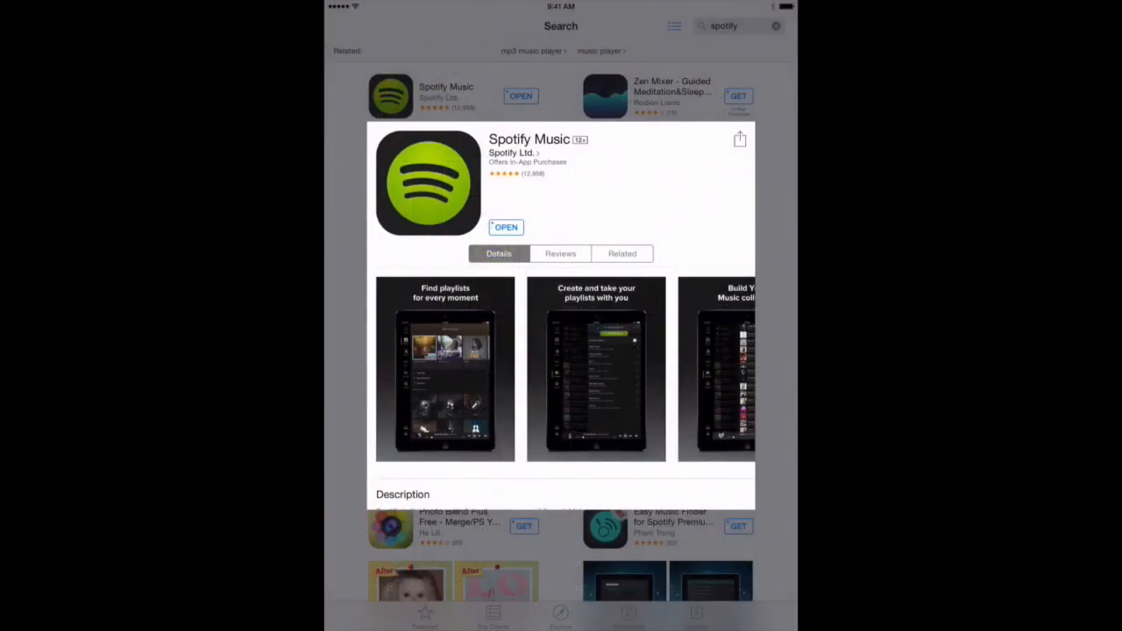
- Replace the 'spotify' App Store search with 'm2s for spotify - transfer songs and playlists'
{"action": "left_click", "coordinate": [736, 25]}
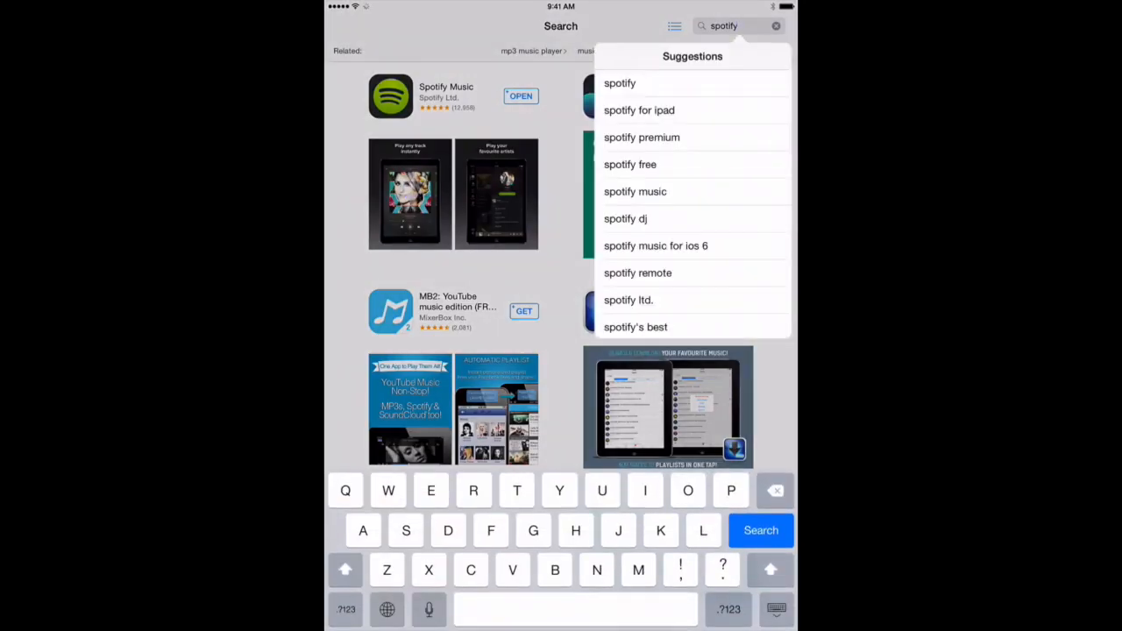
{"action": "left_click", "coordinate": [775, 25]}
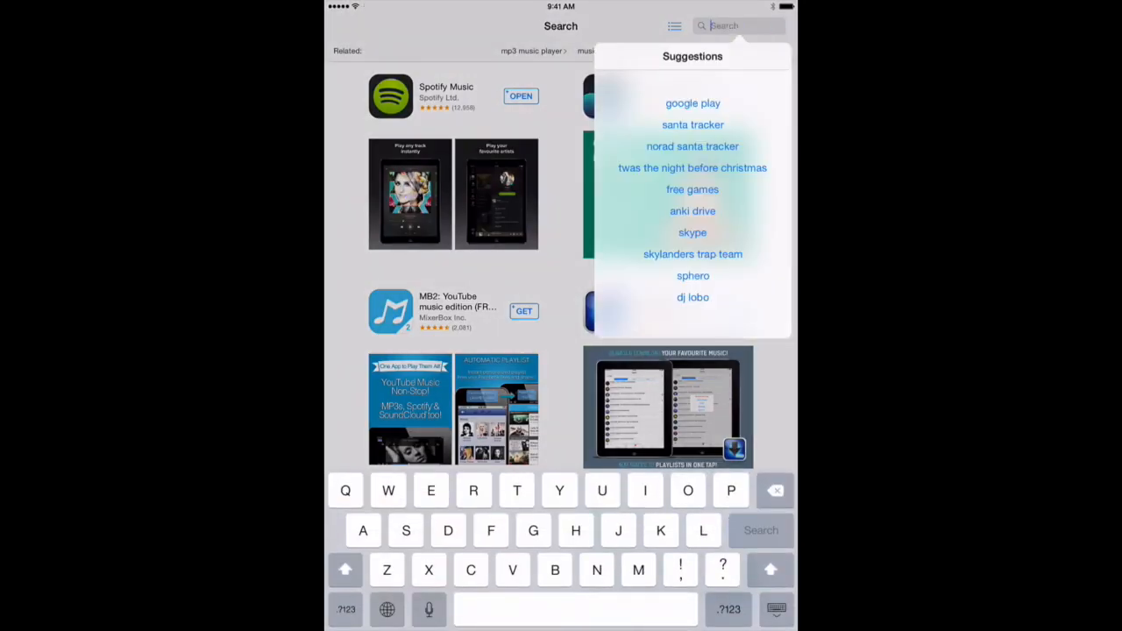
{"action": "type", "text": "m2s"}
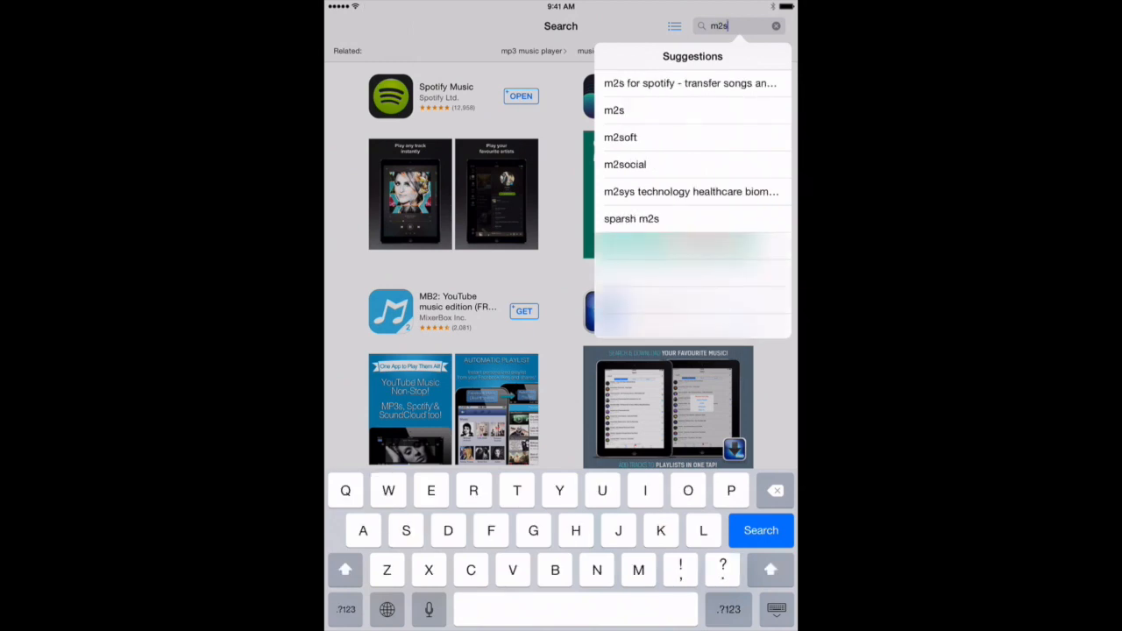
{"action": "left_click", "coordinate": [689, 84]}
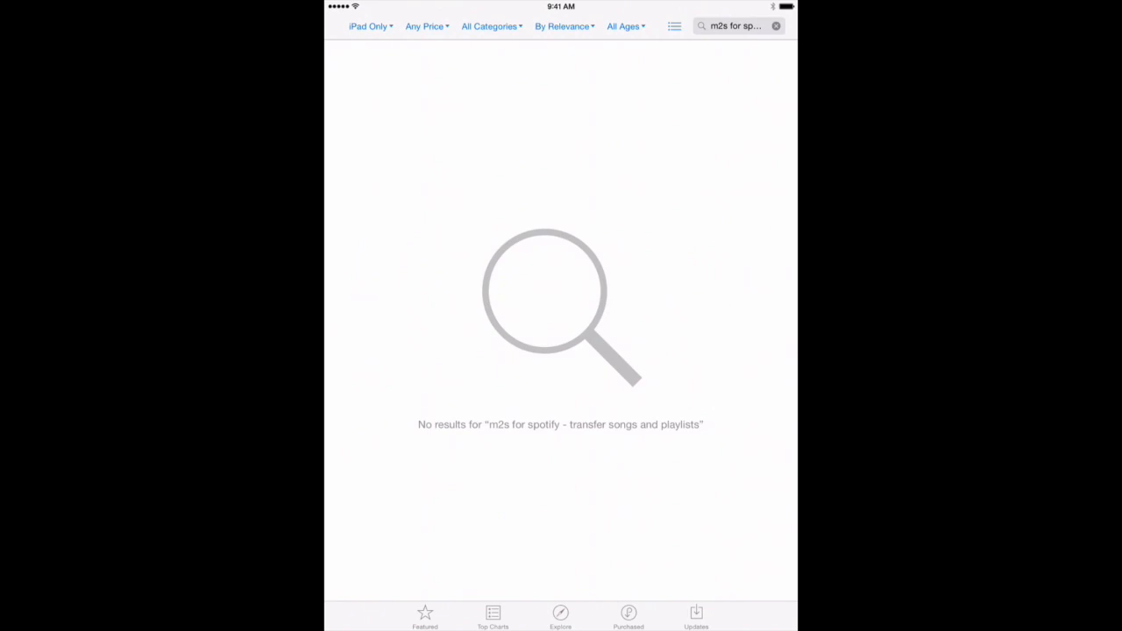
- Switch the results filter to iPhone Only and launch M2S for Spotify
{"action": "left_click", "coordinate": [368, 25]}
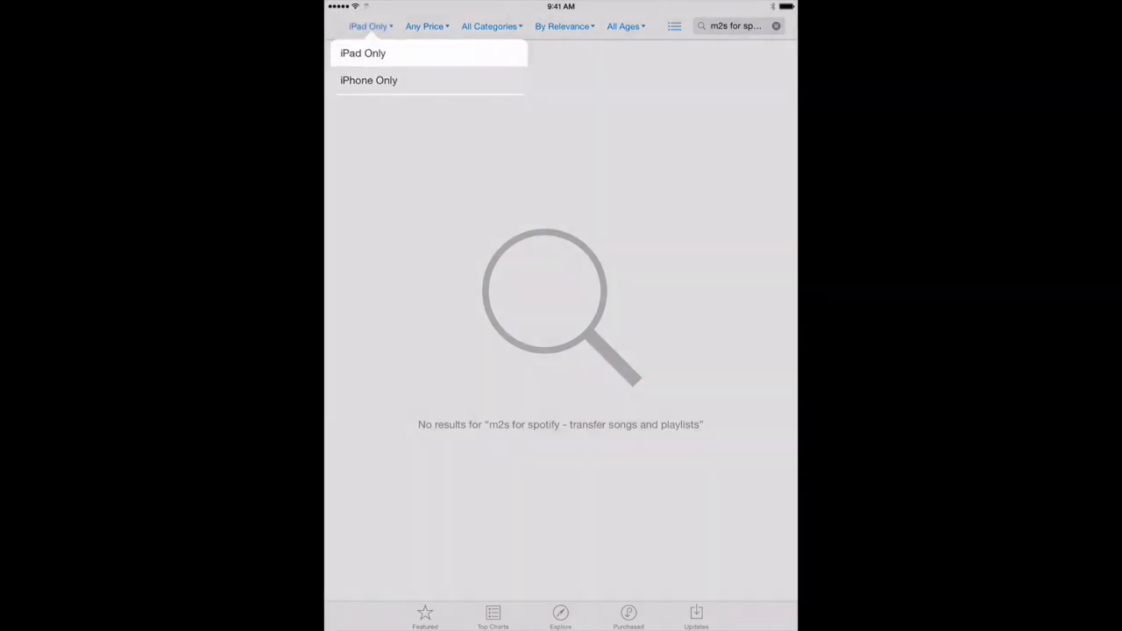
{"action": "left_click", "coordinate": [368, 80]}
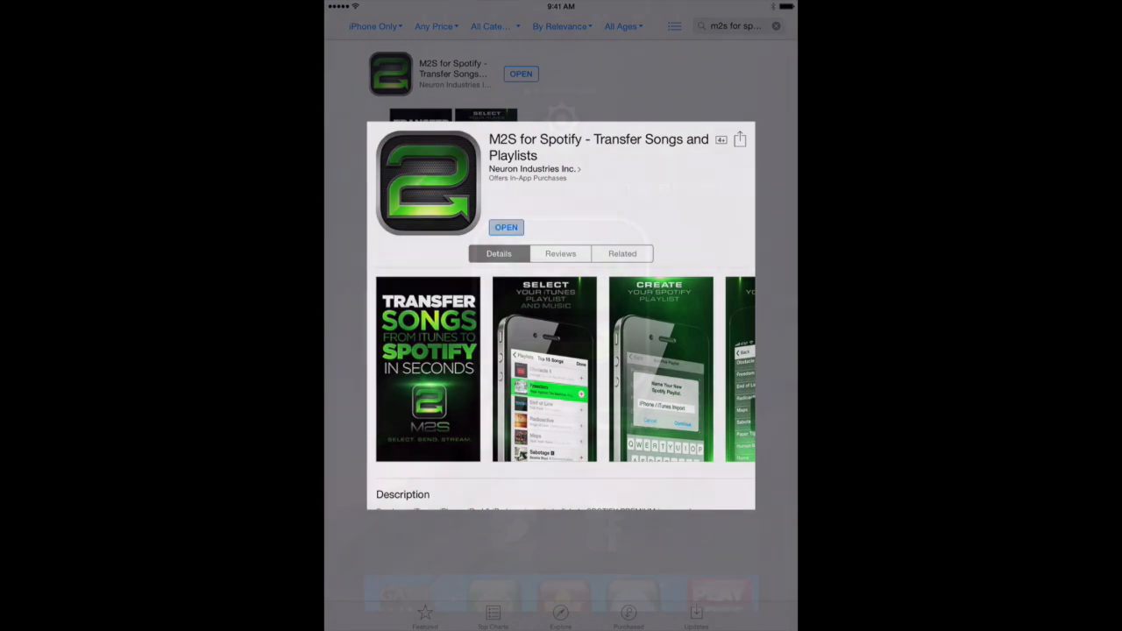
{"action": "left_click", "coordinate": [506, 227]}
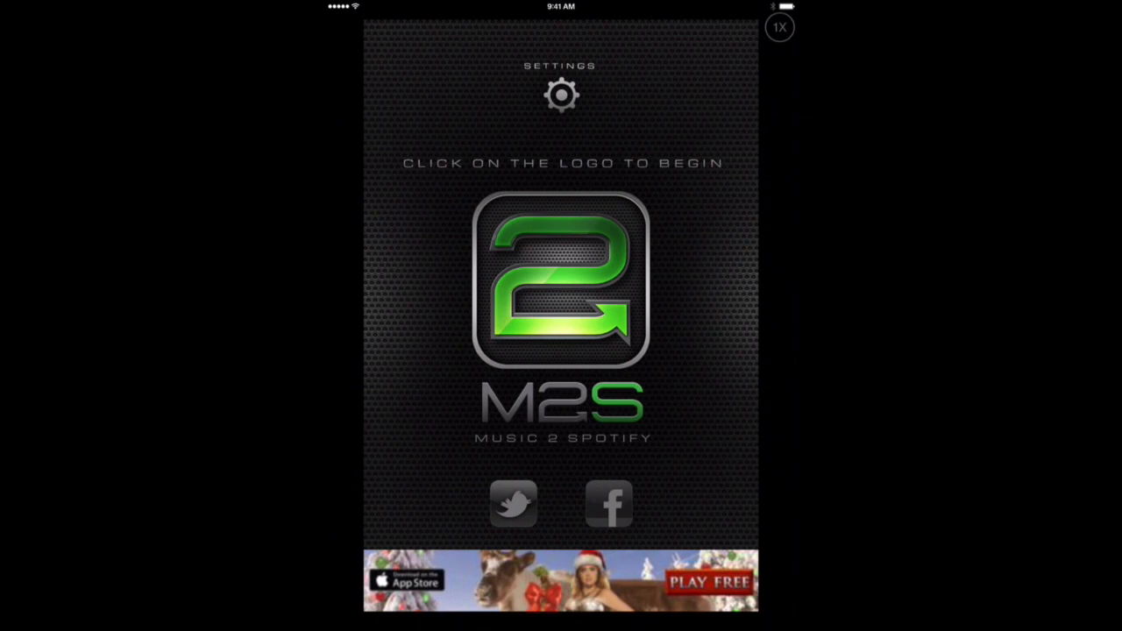
- Start the transfer from the M2S logo to load the iTunes Playlists tab
{"action": "left_click", "coordinate": [561, 95]}
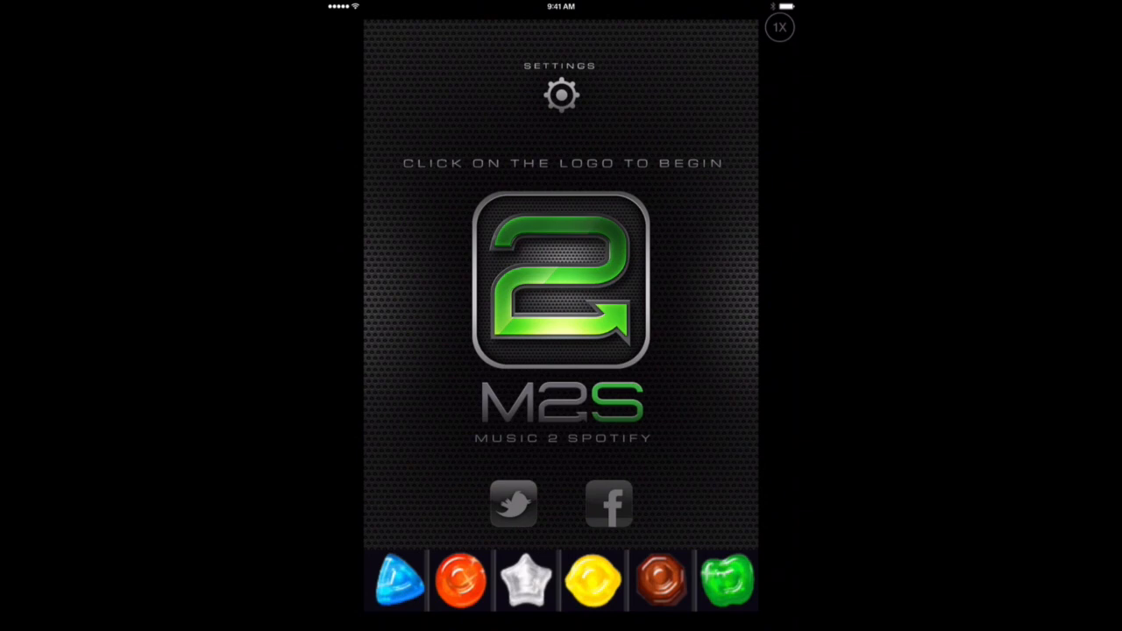
{"action": "left_click", "coordinate": [561, 285]}
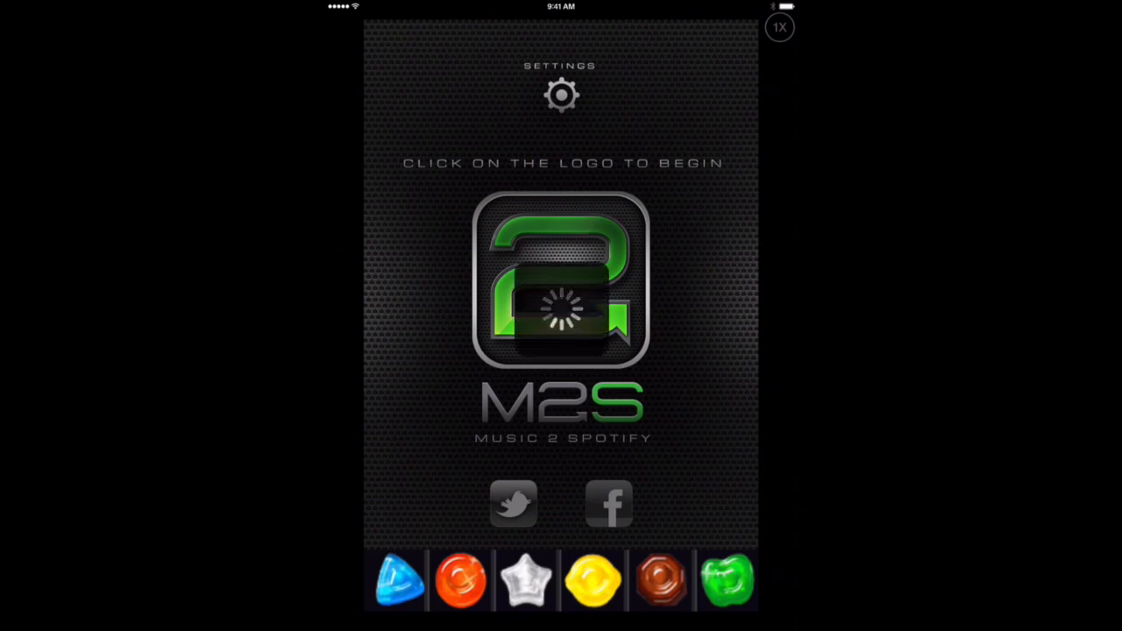
{"action": "left_click", "coordinate": [561, 280]}
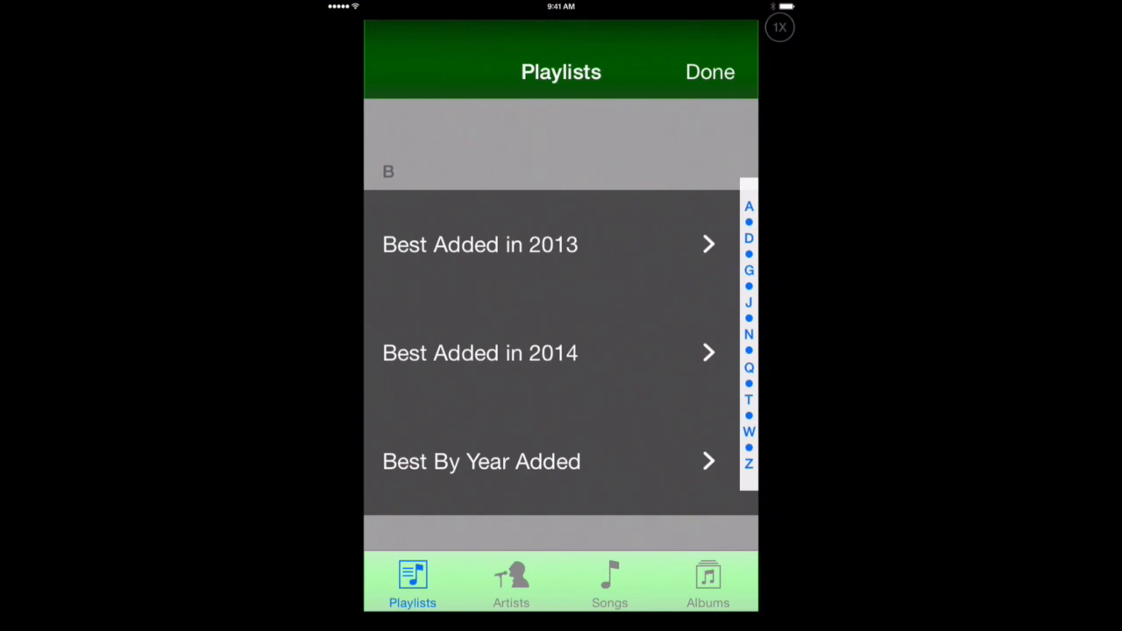
- Open the Best Added in 2014 playlist and choose Add All Songs
{"action": "left_click", "coordinate": [480, 352]}
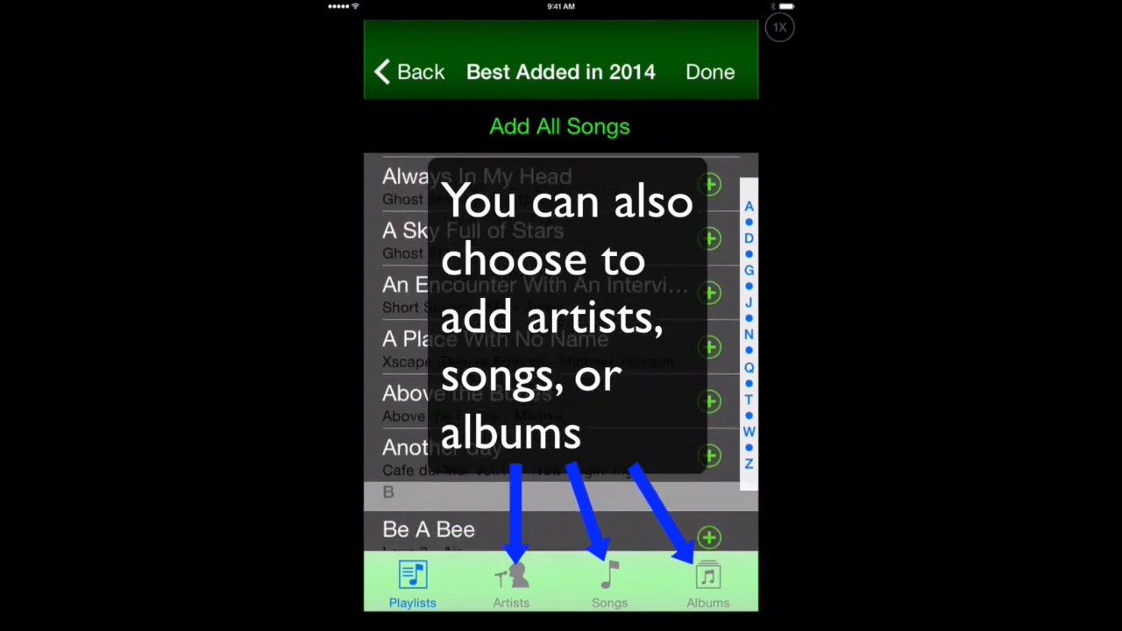
{"action": "scroll", "scroll_direction": "down", "scroll_amount": 3}
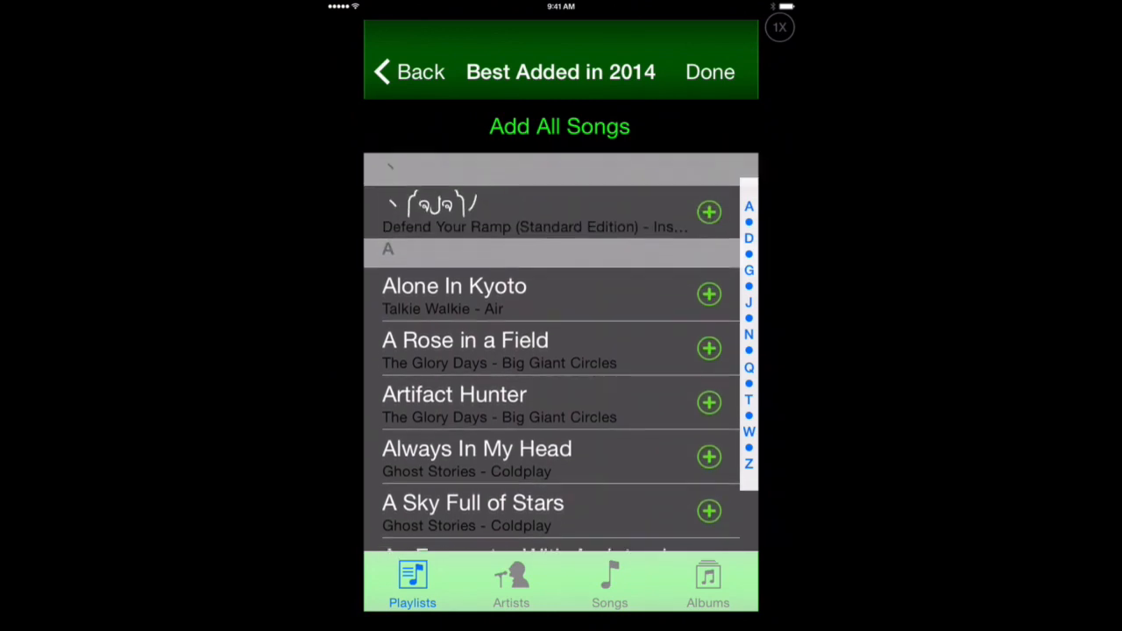
{"action": "left_click", "coordinate": [559, 125]}
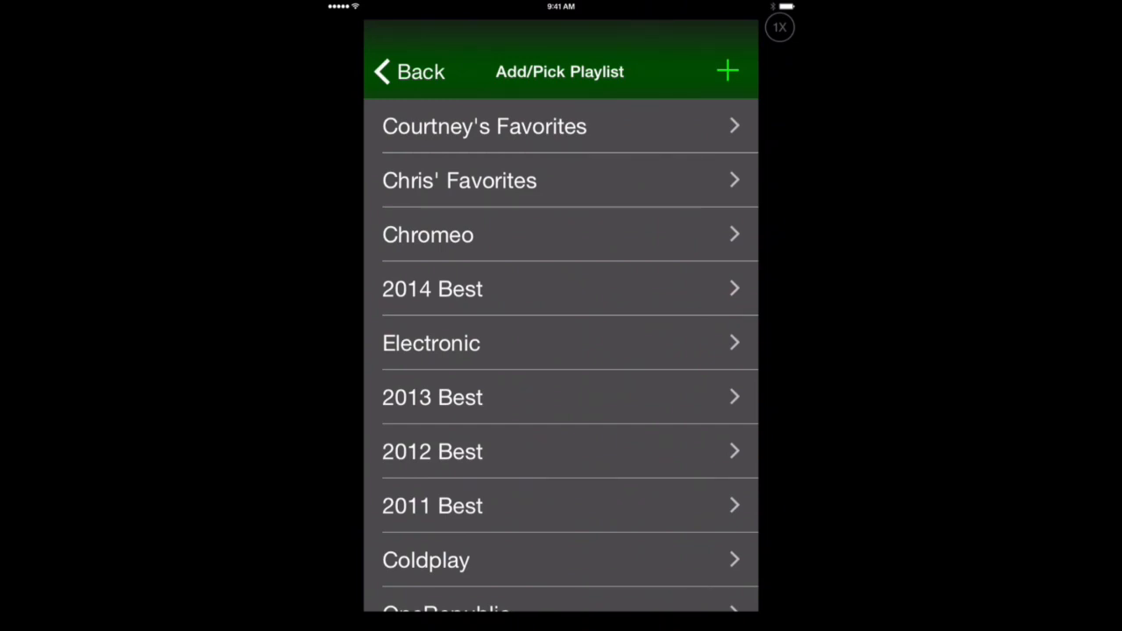
- Scroll through M2S's Add/Pick Playlist list of existing Spotify playlists
{"action": "scroll", "scroll_direction": "down", "scroll_amount": 3}
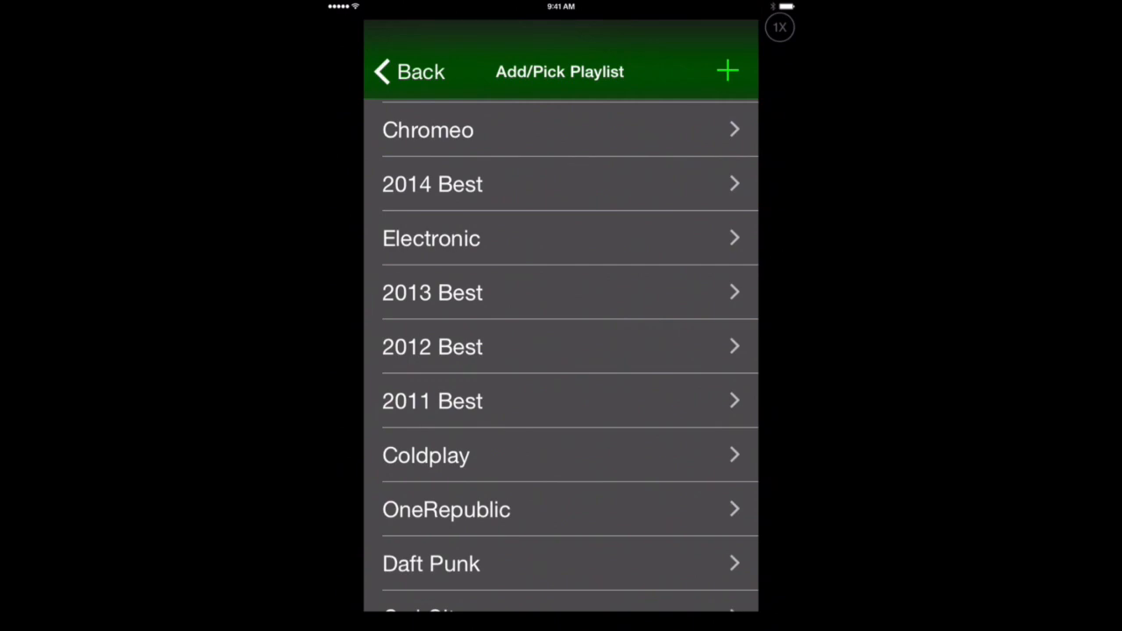
{"action": "scroll", "scroll_direction": "down", "scroll_amount": 3}
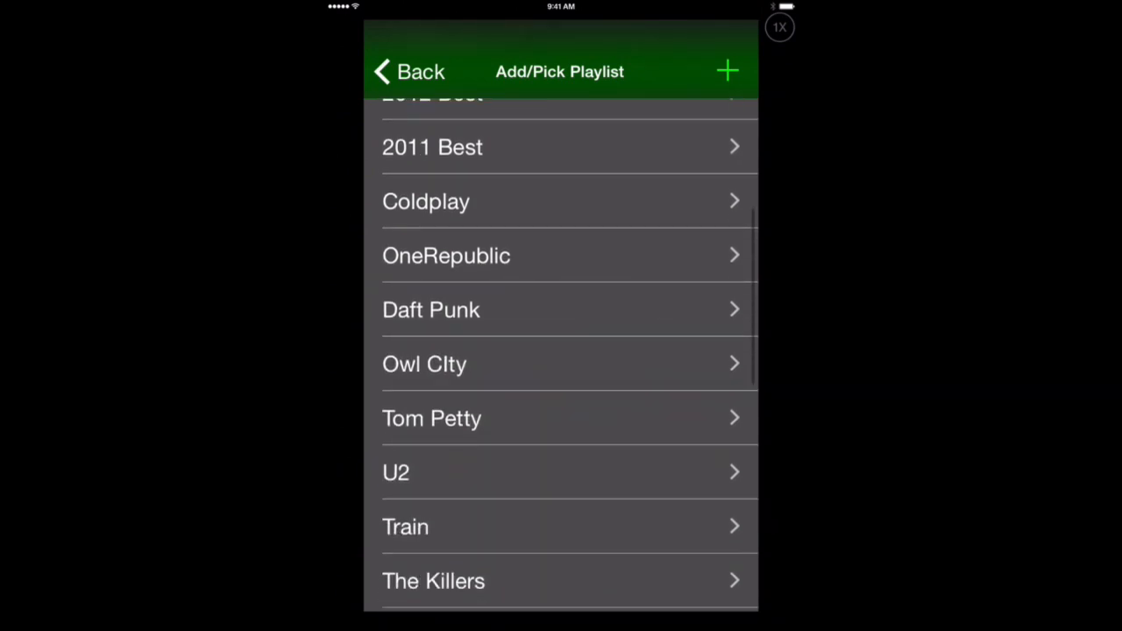
{"action": "scroll", "scroll_direction": "down", "scroll_amount": 3}
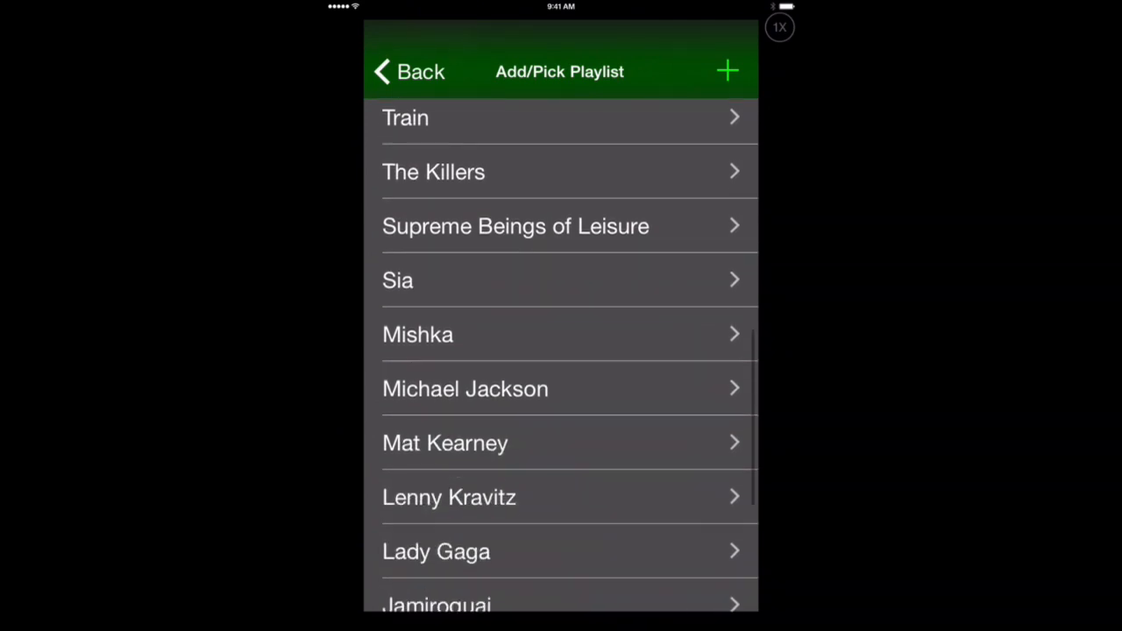
{"action": "scroll", "scroll_direction": "down", "scroll_amount": 3}
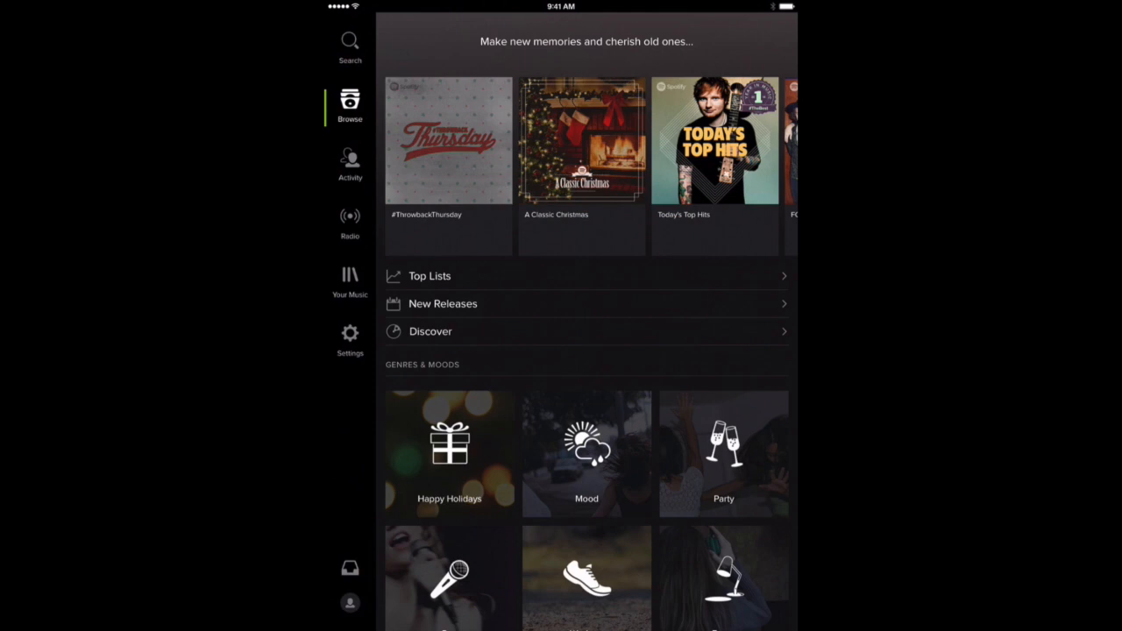
- In Your Music, put Playlists in edit mode and choose Create new Playlist
{"action": "left_click", "coordinate": [350, 281]}
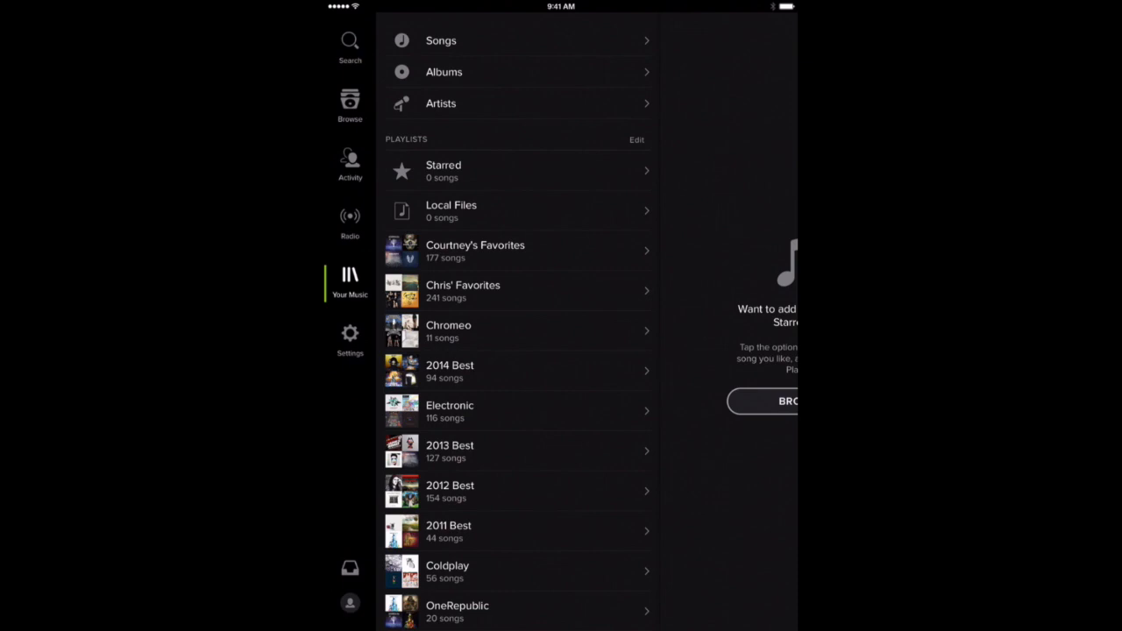
{"action": "scroll", "scroll_direction": "down", "scroll_amount": 3}
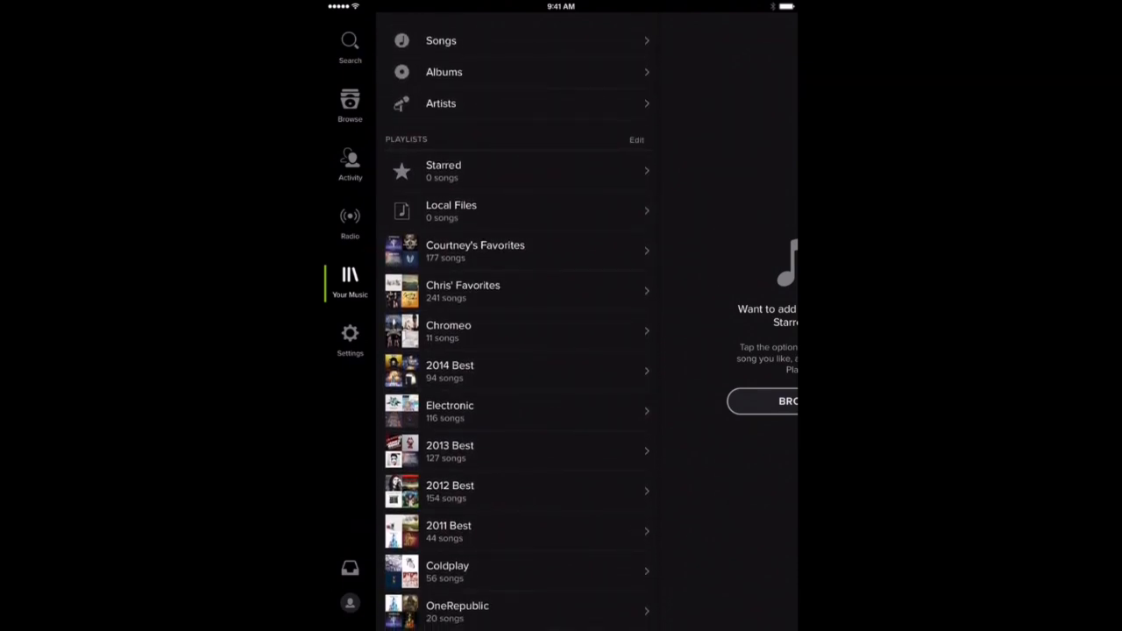
{"action": "left_click", "coordinate": [636, 140]}
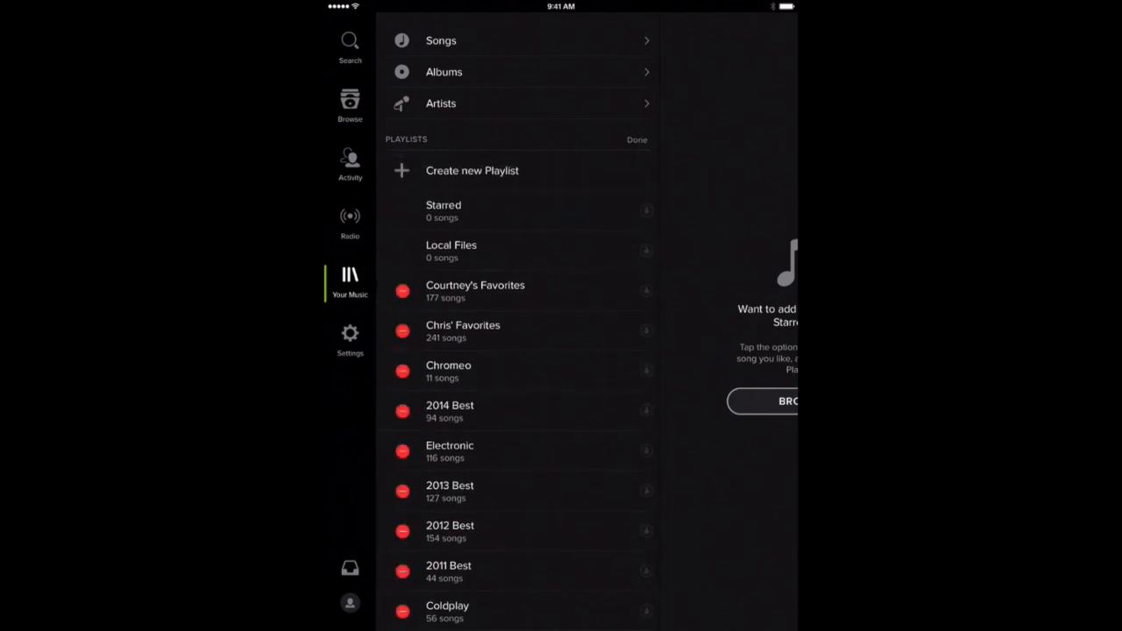
{"action": "left_click", "coordinate": [471, 170]}
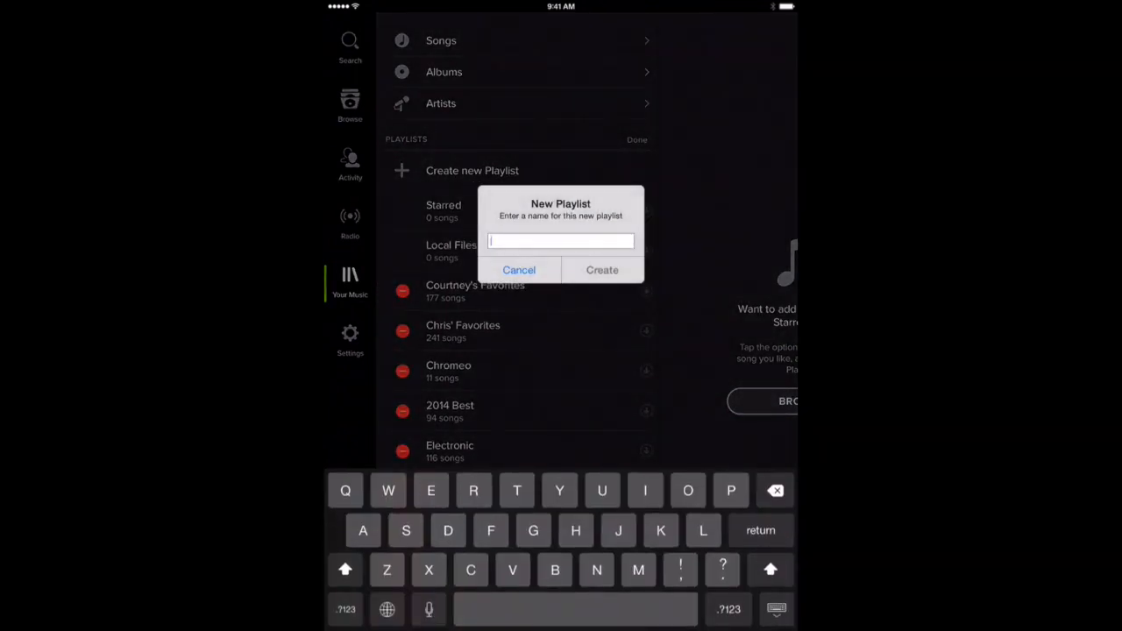
- Name the new playlist 'test from m2s' and create it
{"action": "type", "text": "test from"}
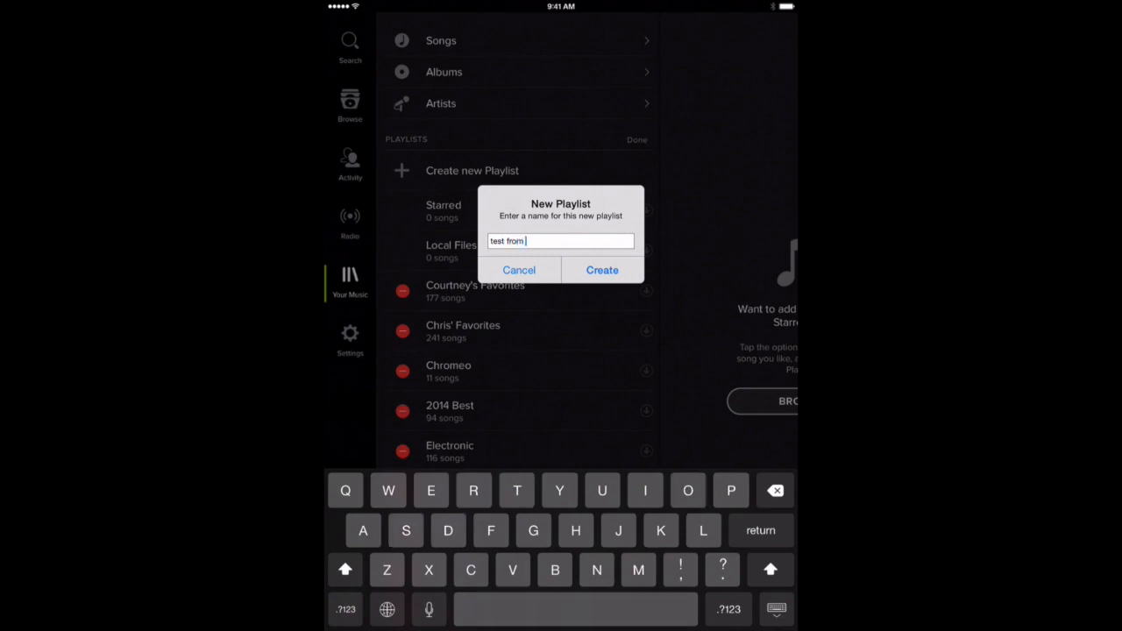
{"action": "type", "text": "2"}
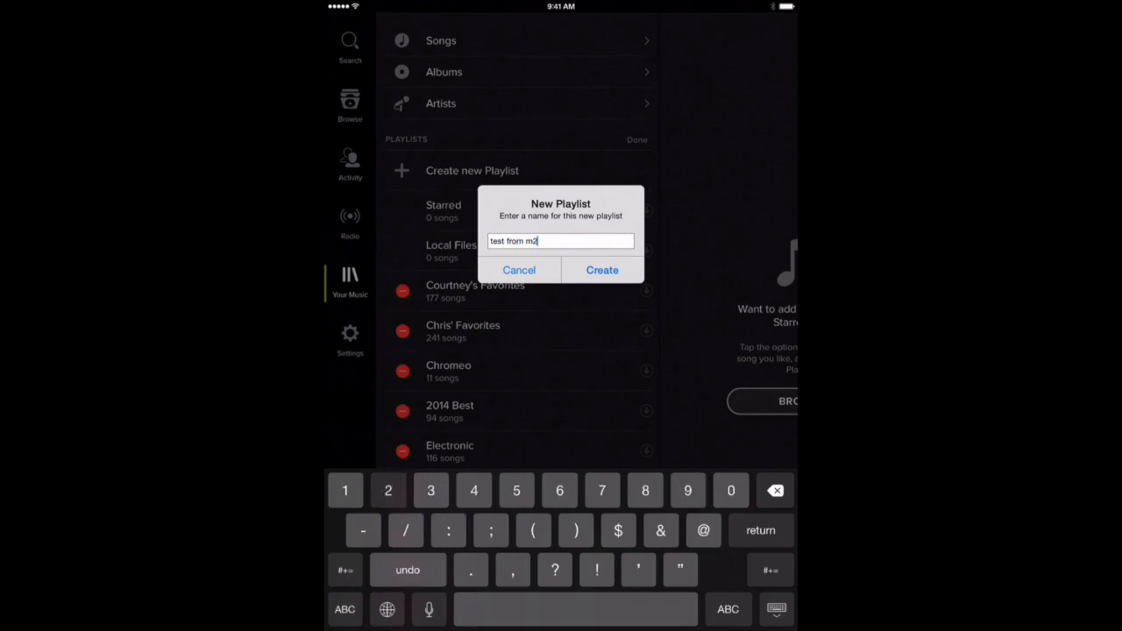
{"action": "type", "text": "s"}
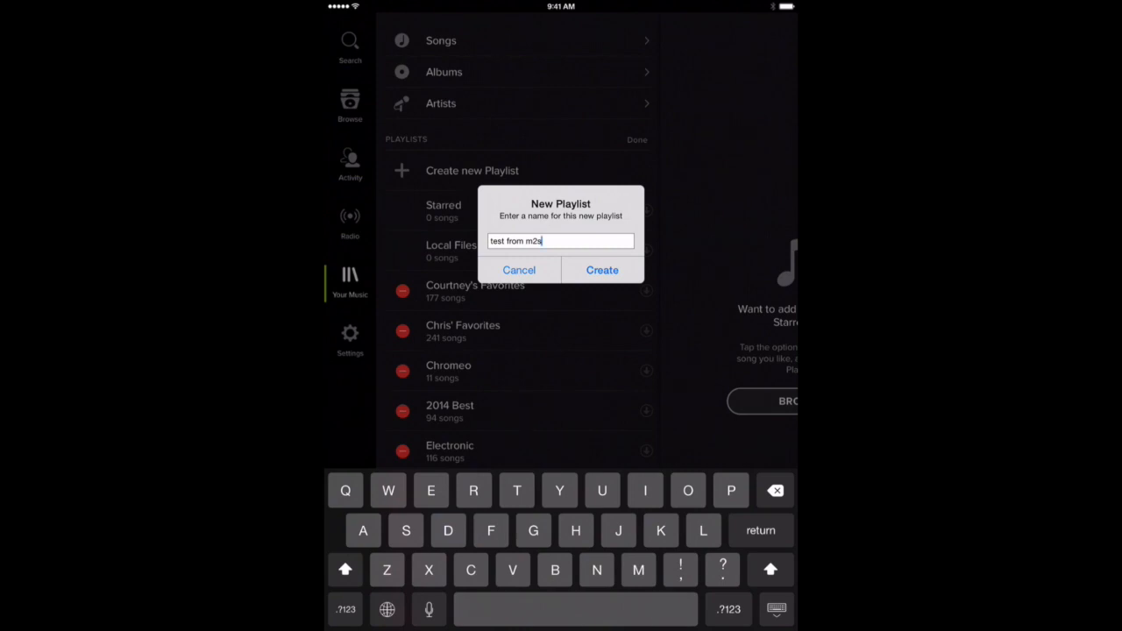
{"action": "left_click", "coordinate": [603, 270]}
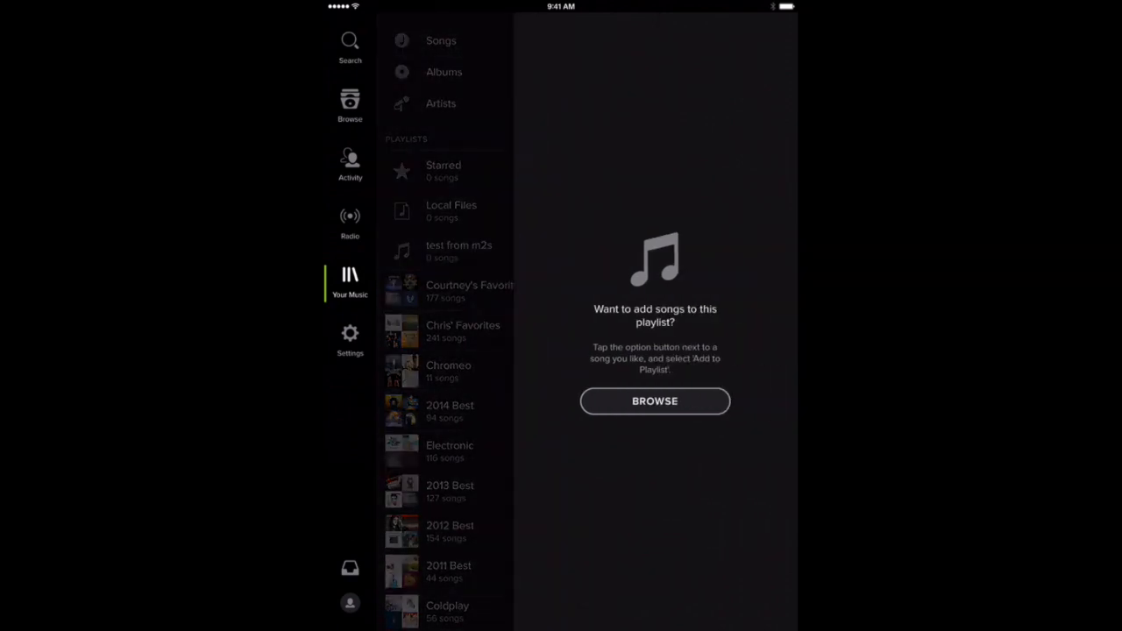
{"action": "left_click", "coordinate": [451, 211]}
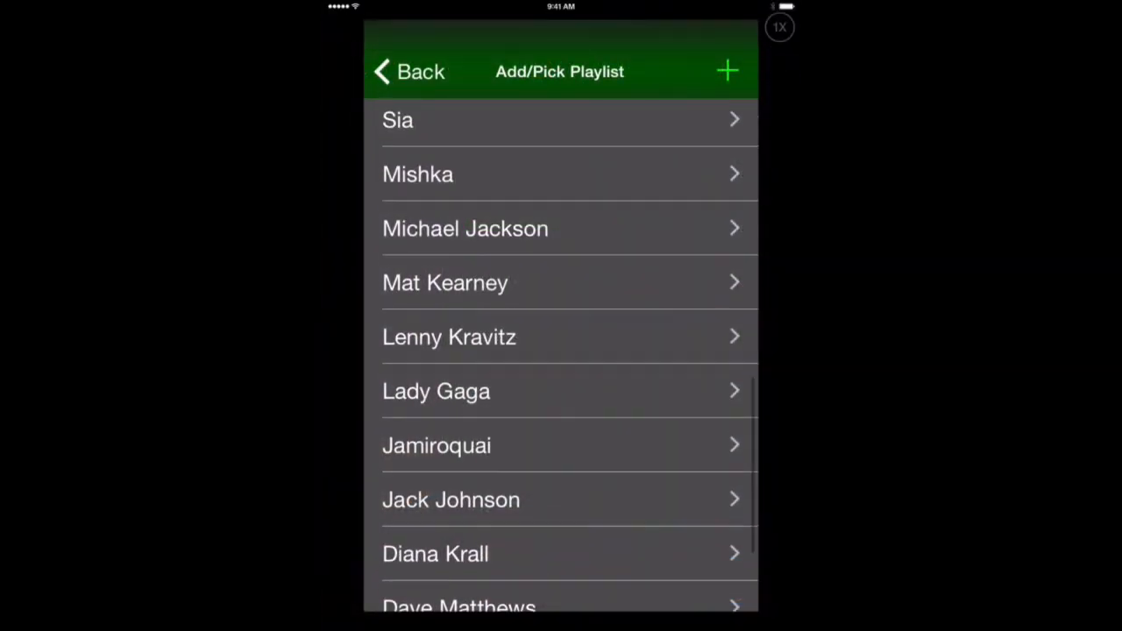
- Scroll the Spotify playlist list, then restart the M2S walkthrough to the song confirmation list
{"action": "scroll", "scroll_direction": "down", "scroll_amount": 3}
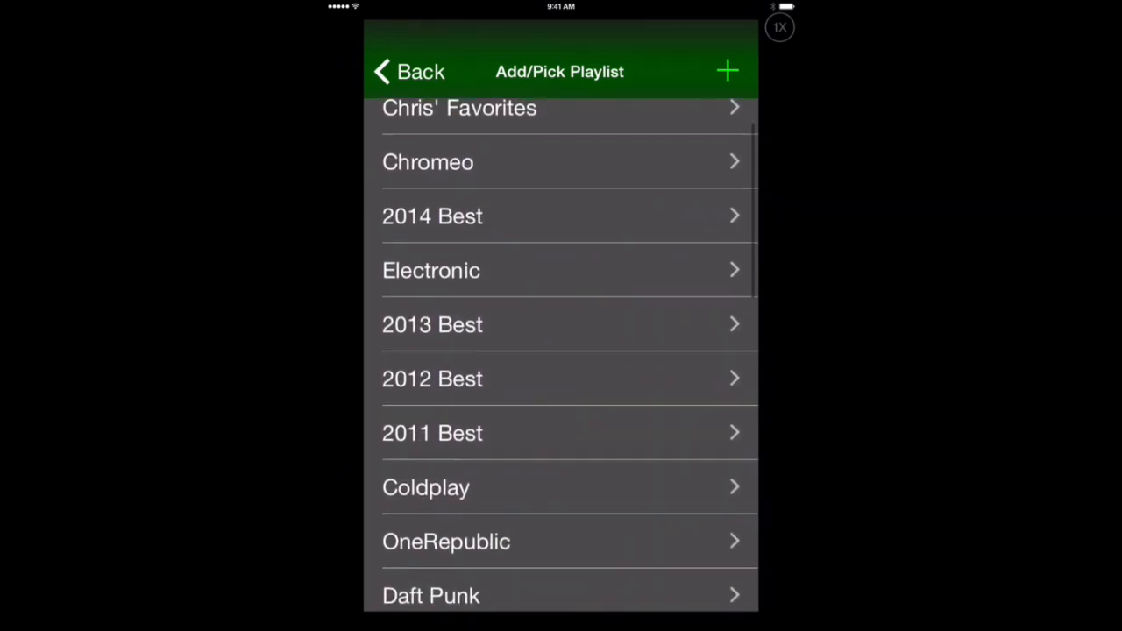
{"action": "scroll", "scroll_direction": "down", "scroll_amount": 3}
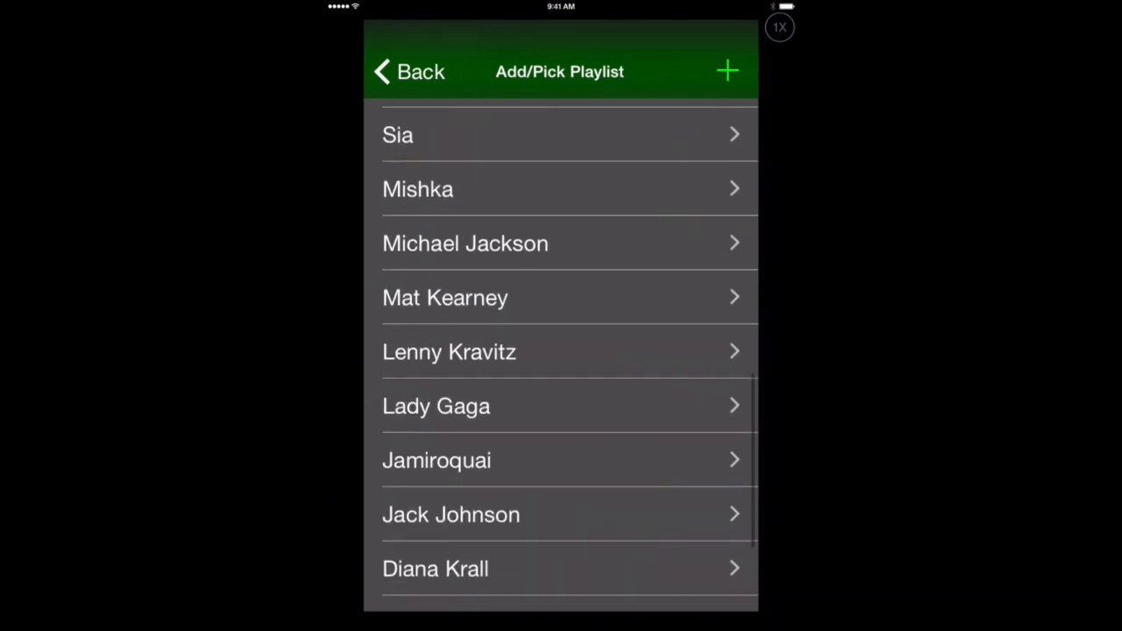
{"action": "scroll", "scroll_direction": "down", "scroll_amount": 3}
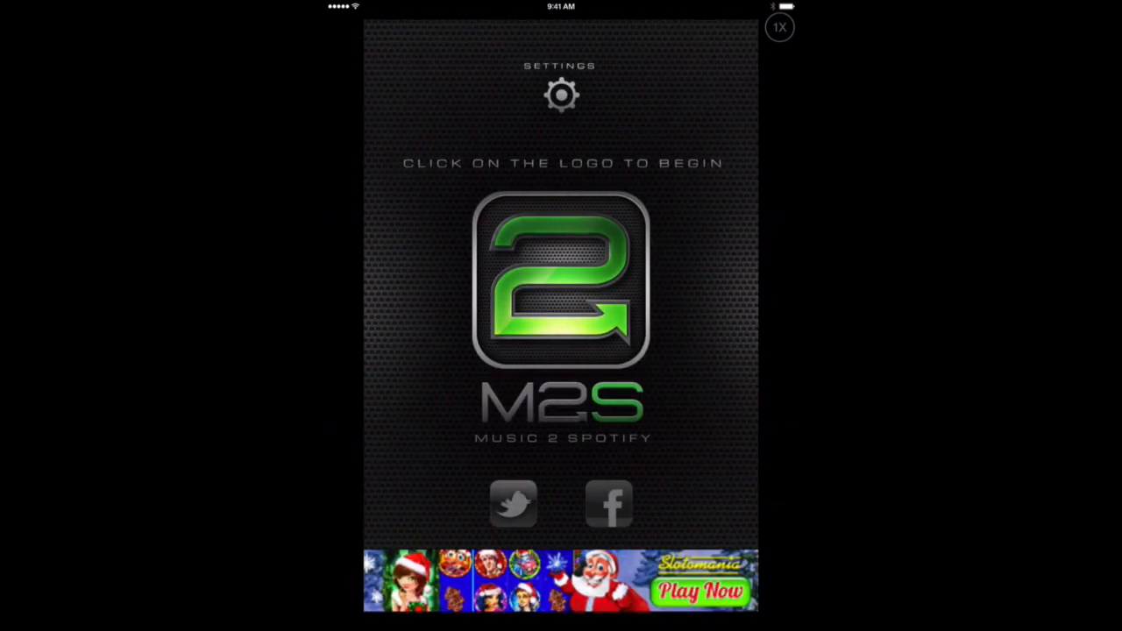
{"action": "left_click", "coordinate": [561, 280]}
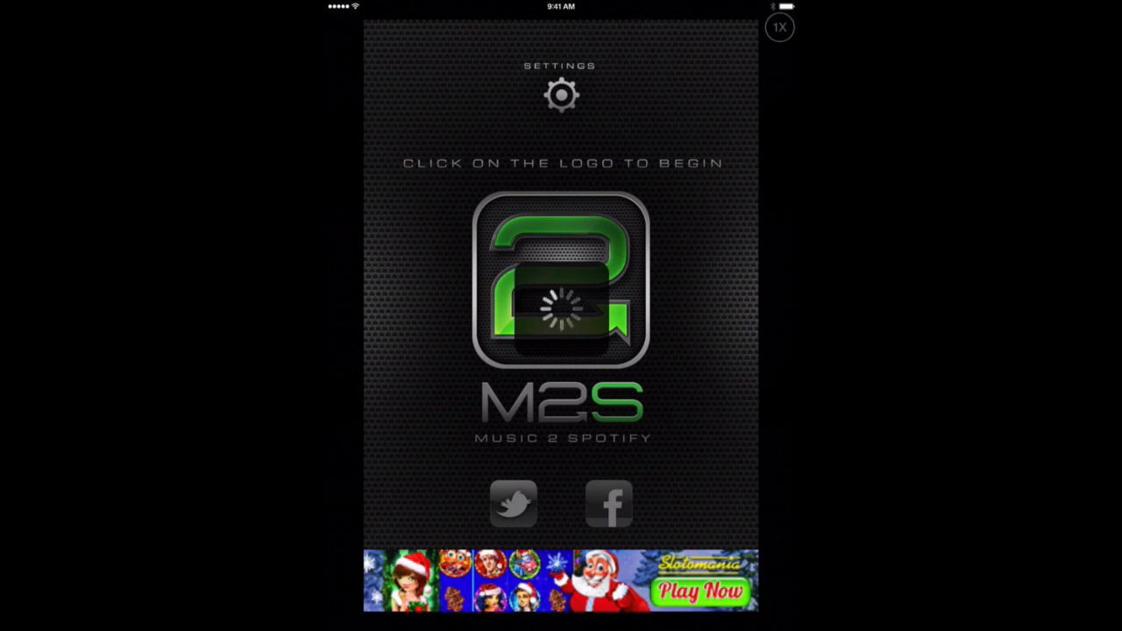
{"action": "left_click", "coordinate": [561, 280]}
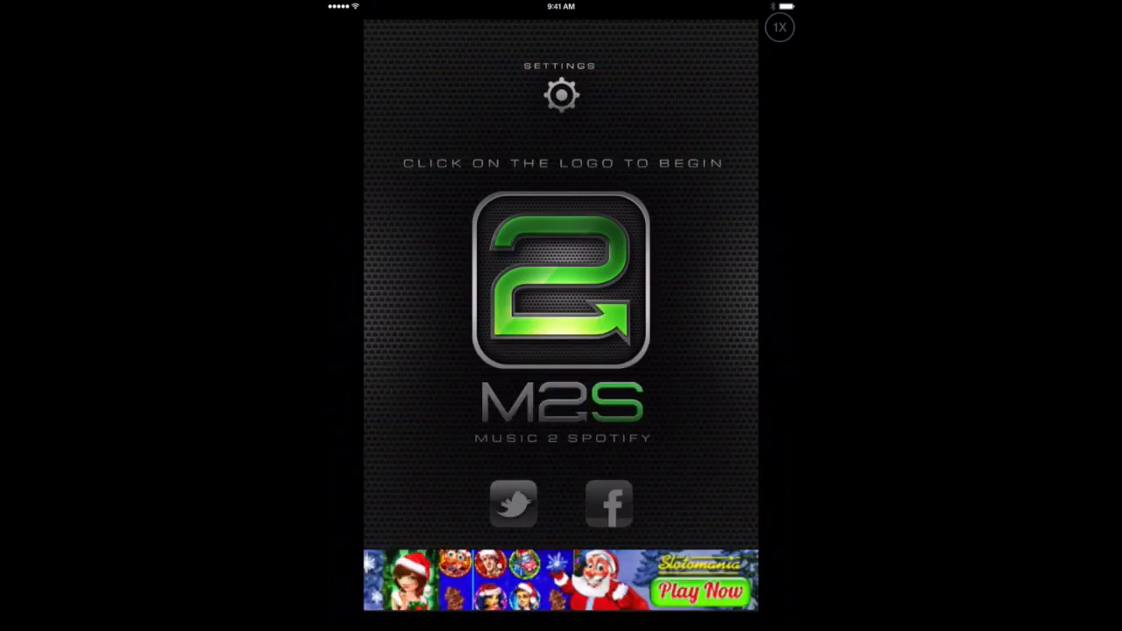
{"action": "left_click", "coordinate": [561, 280]}
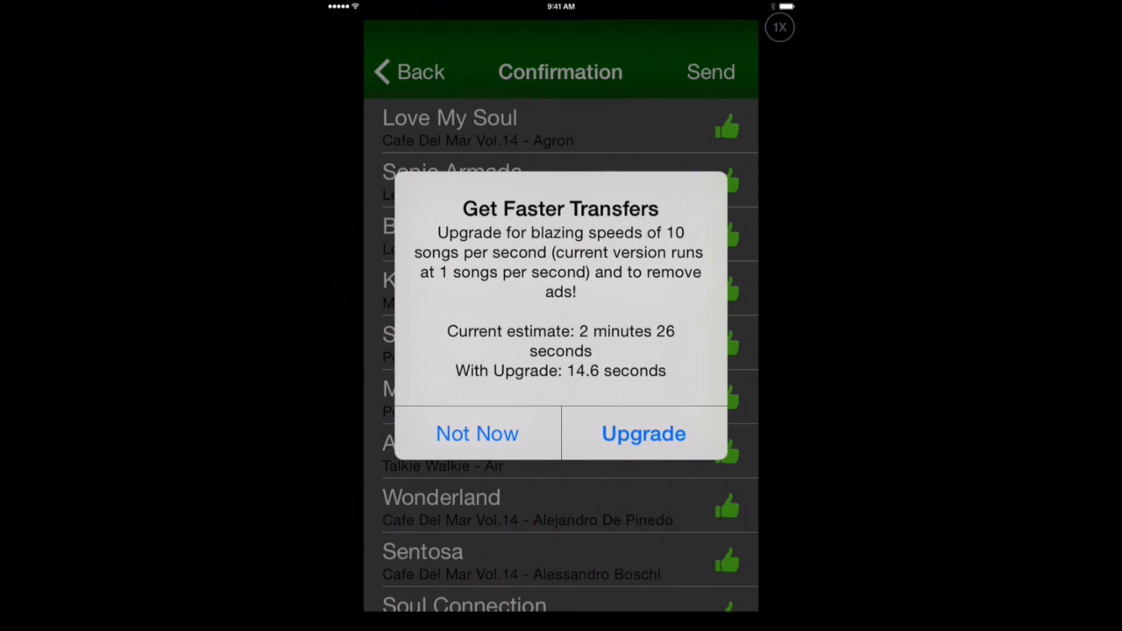
- Choose Not Now on the Get Faster Transfers alert and send the songs
{"action": "left_click", "coordinate": [476, 433]}
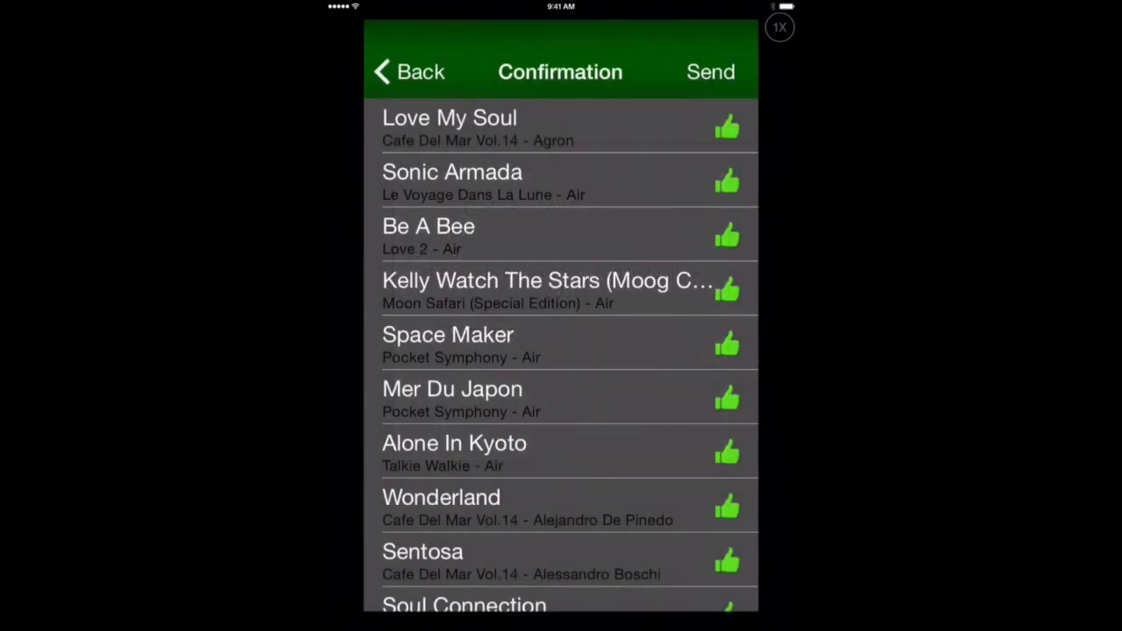
{"action": "left_click", "coordinate": [710, 72]}
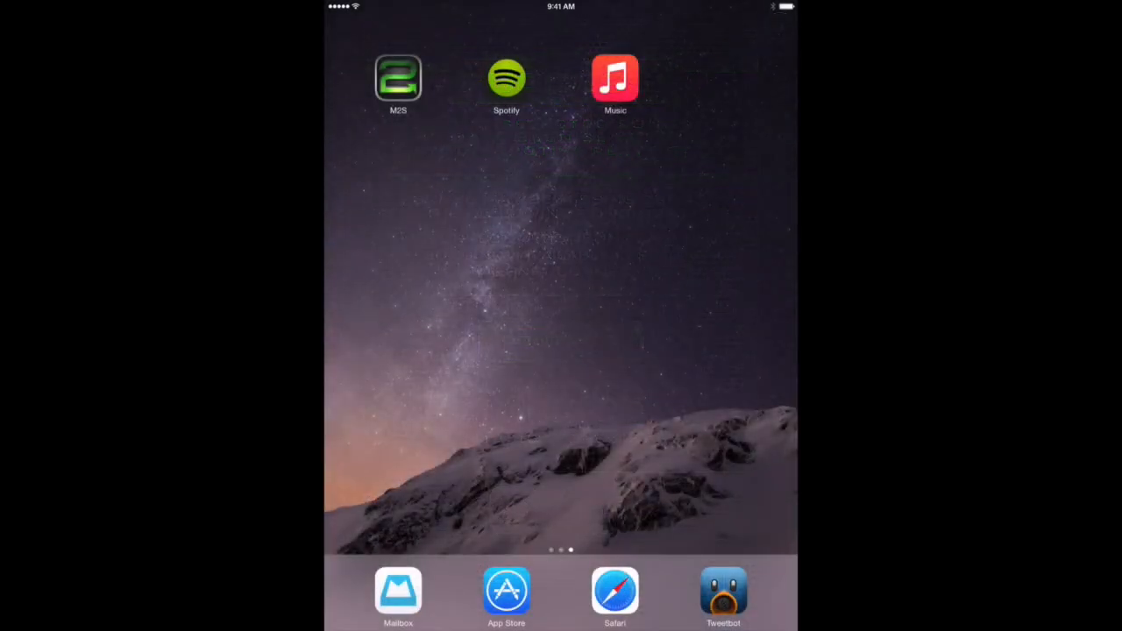
- Launch Spotify from the home screen to check the transferred playlist
{"action": "left_click", "coordinate": [505, 79]}
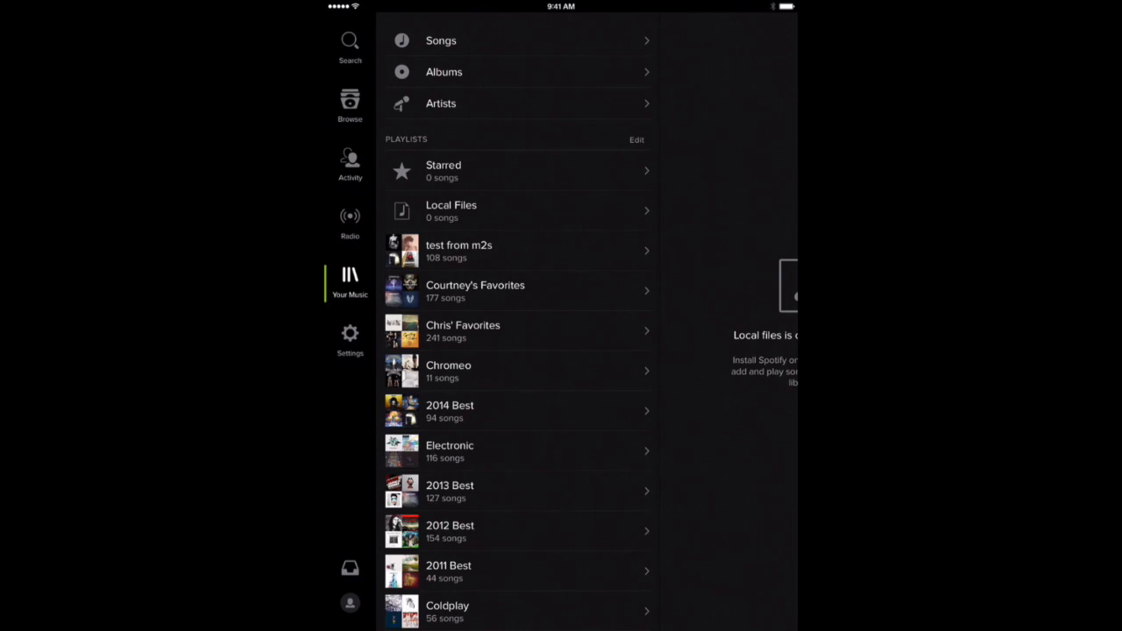
- Open the 'test from m2s' playlist and scroll through its 108 songs
{"action": "left_click", "coordinate": [459, 251]}
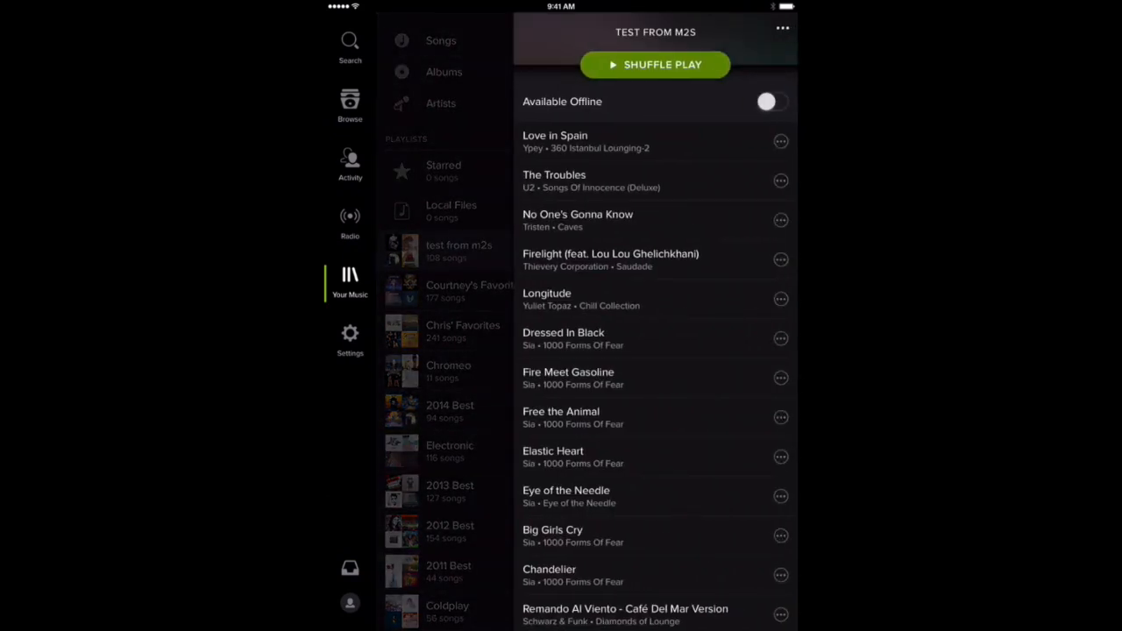
{"action": "scroll", "scroll_direction": "down", "scroll_amount": 3}
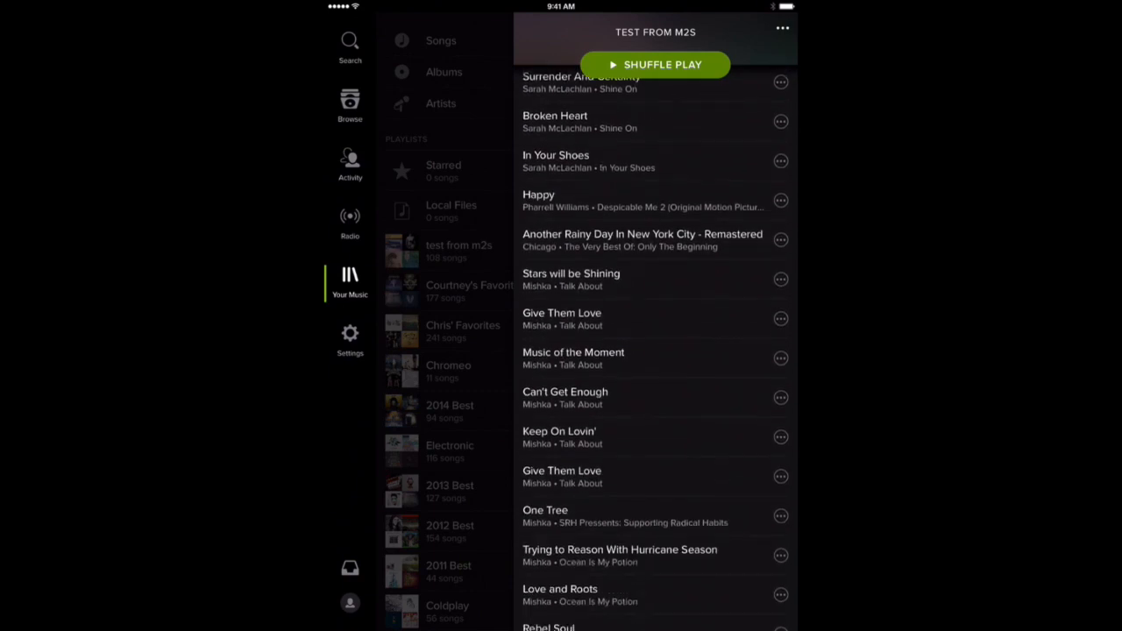
{"action": "scroll", "scroll_direction": "down", "scroll_amount": 3}
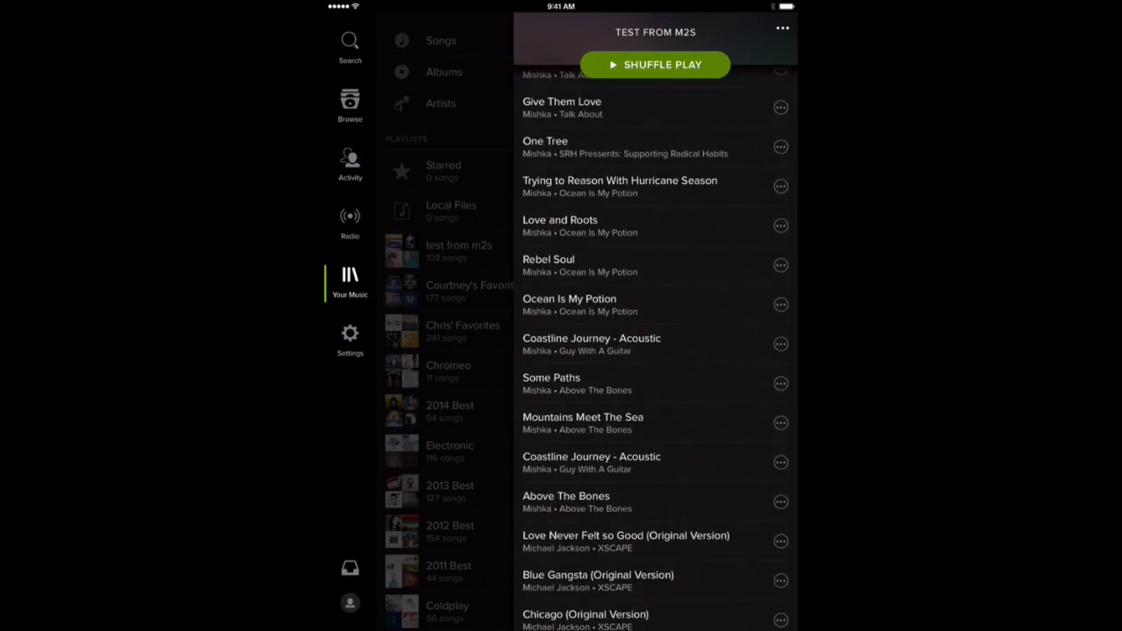
{"action": "scroll", "scroll_direction": "down", "scroll_amount": 3}
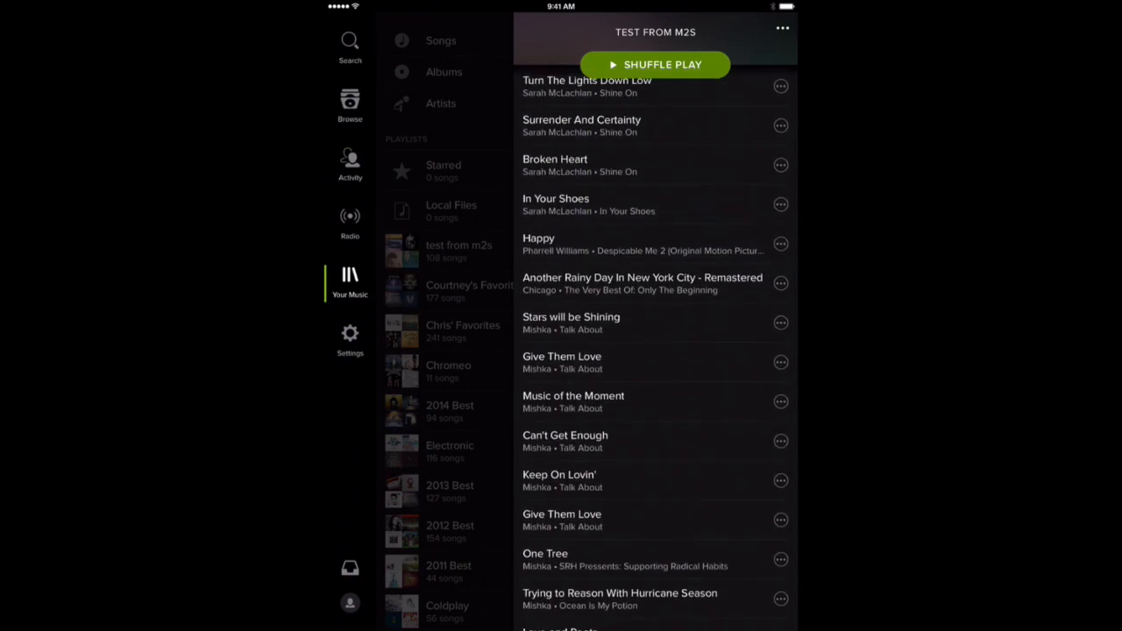